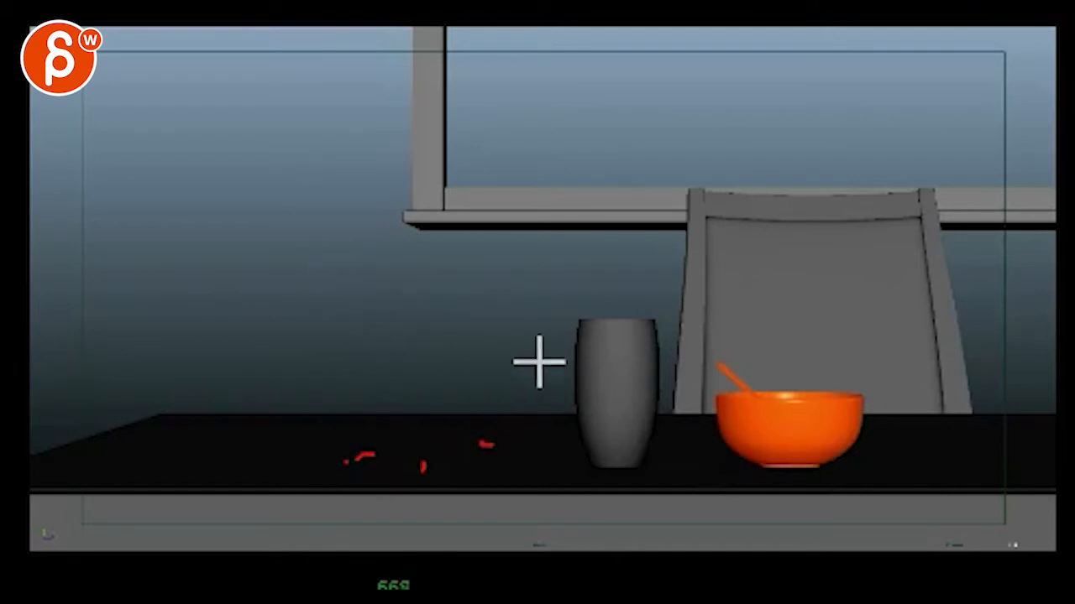
mouse_move(529, 233)
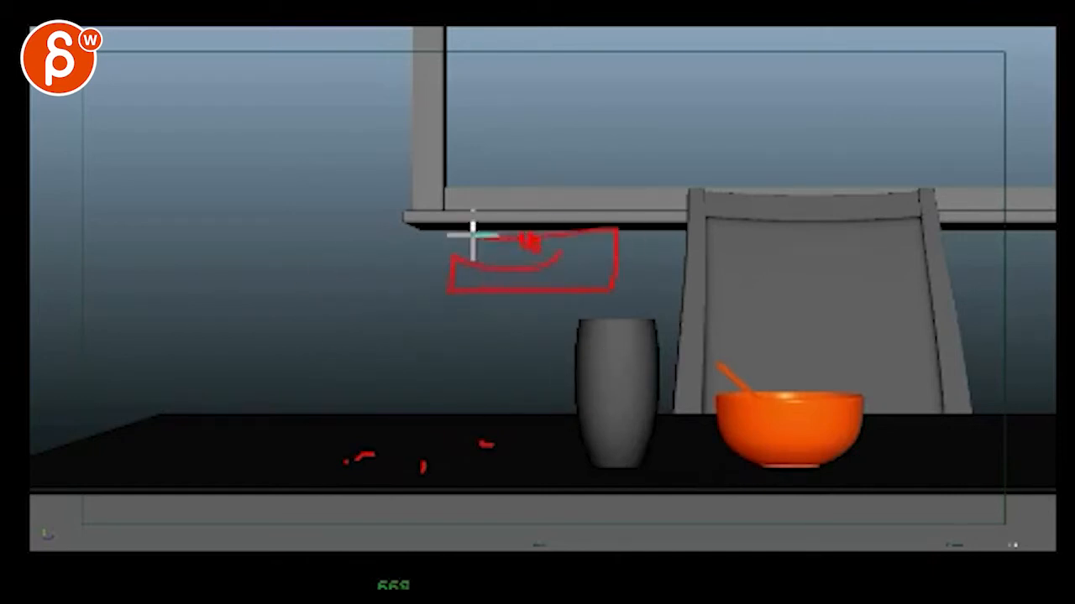
mouse_move(528, 374)
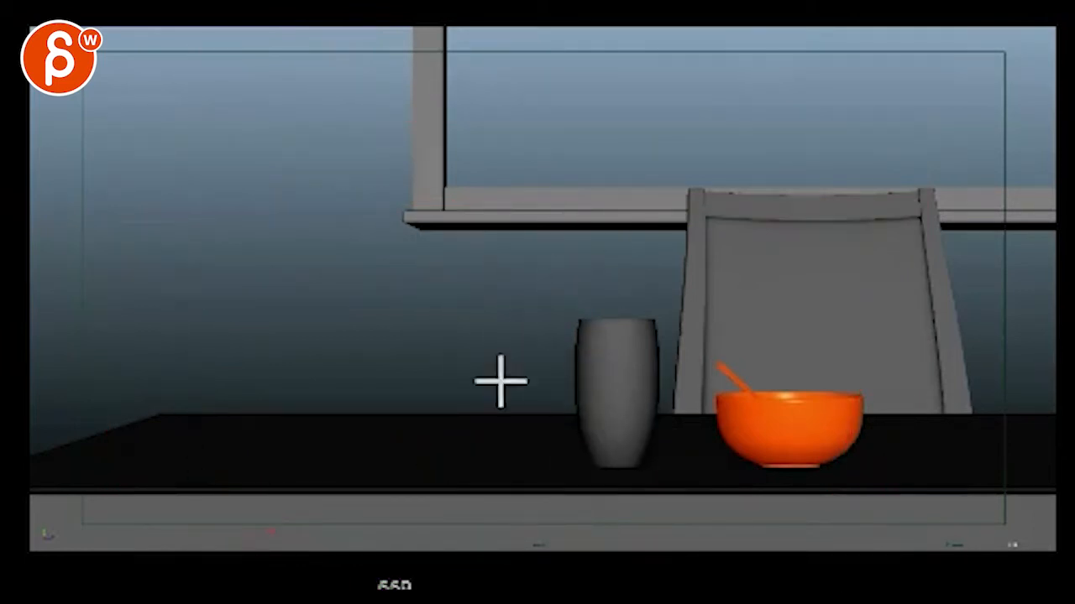
mouse_move(132, 327)
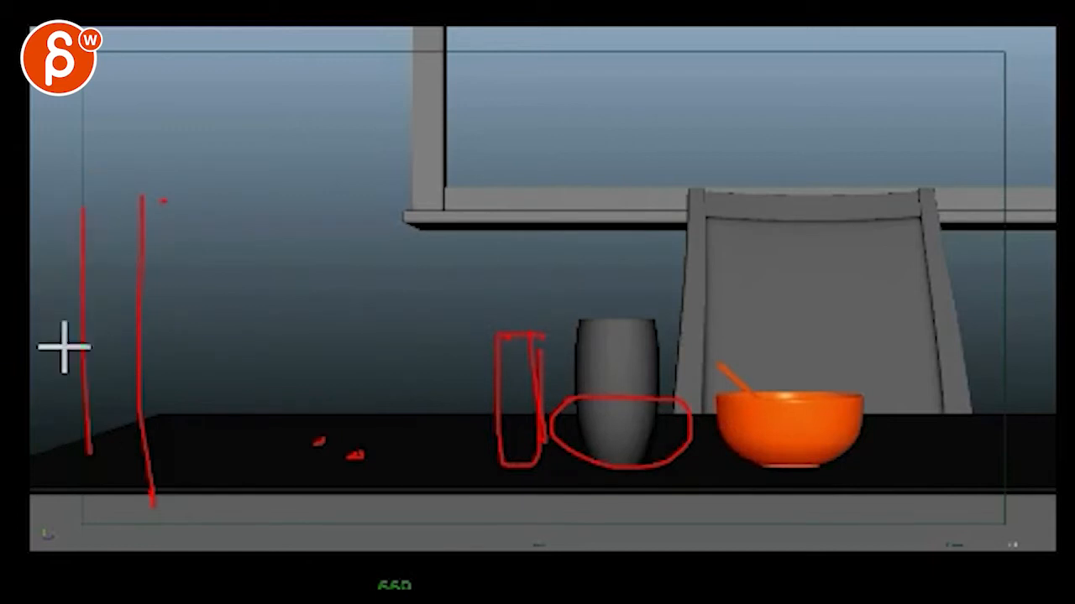
- Sketch a red Grease Pencil framing line near the left edge of the shot
drag(67, 345, 705, 575)
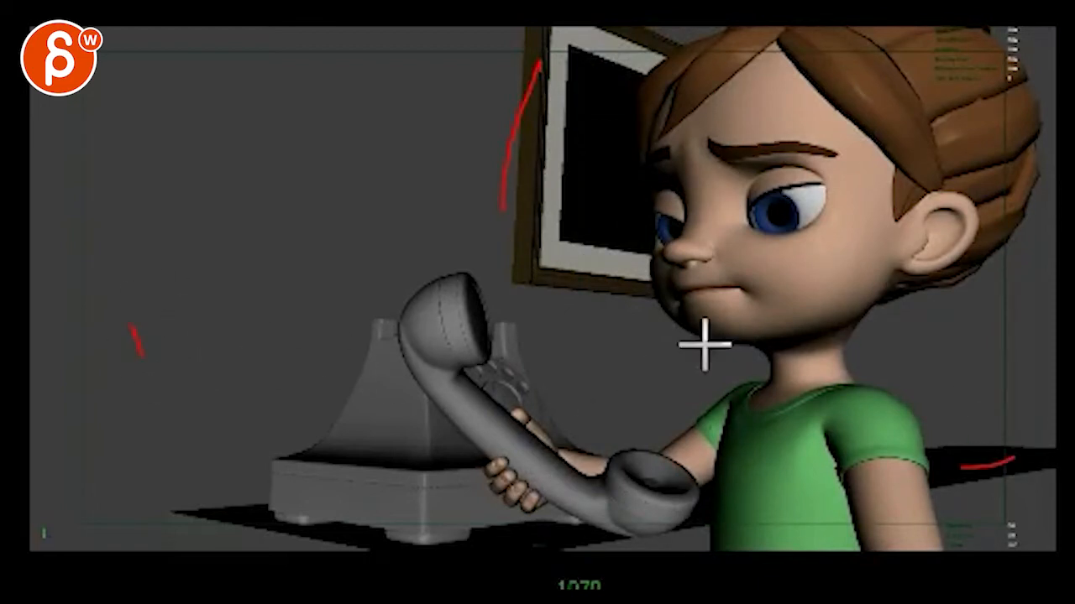
mouse_move(655, 452)
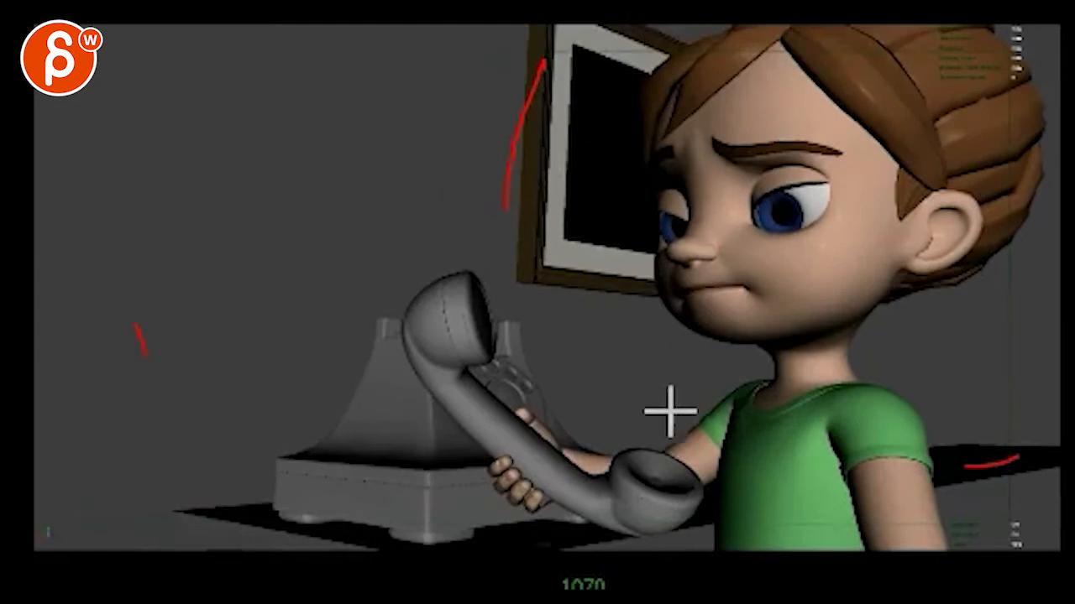
mouse_move(560, 288)
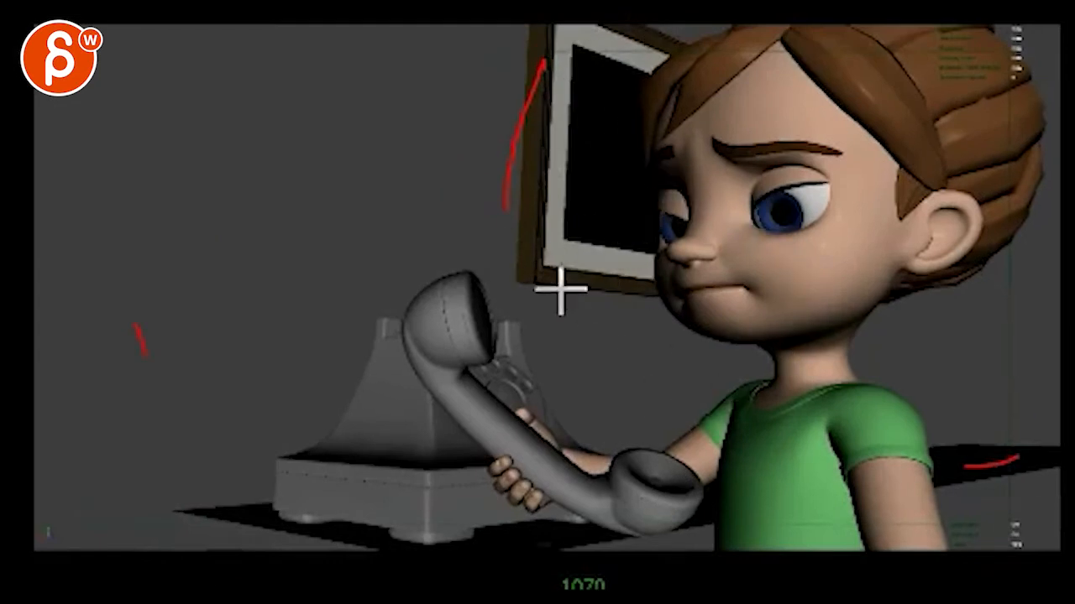
mouse_move(191, 167)
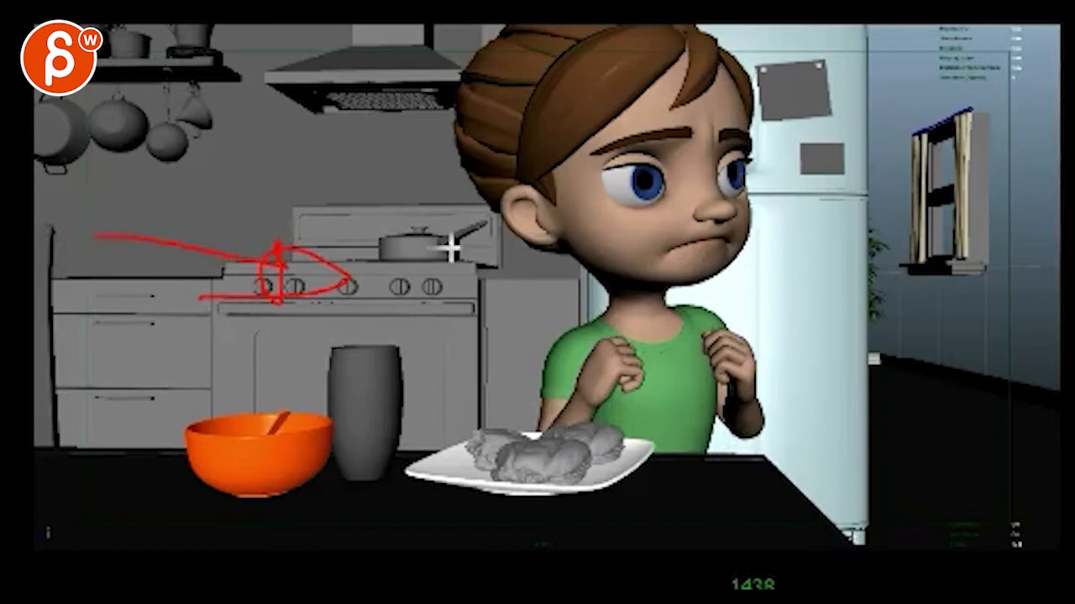
mouse_move(1029, 335)
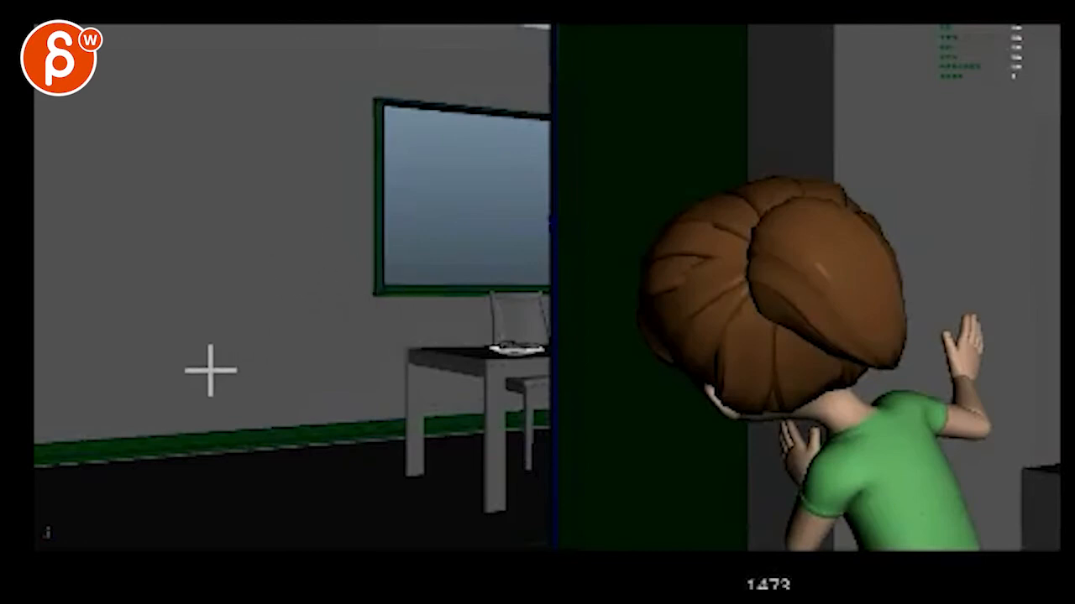
- Draw red Grease Pencil layout strokes over the wall left of the window
drag(151, 352, 268, 487)
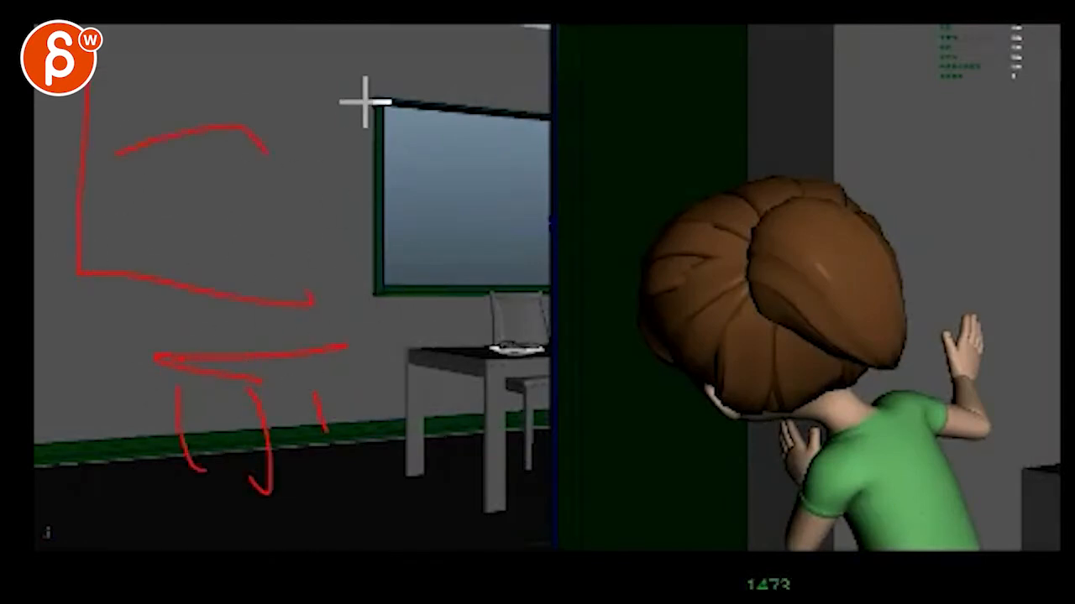
drag(365, 101, 517, 419)
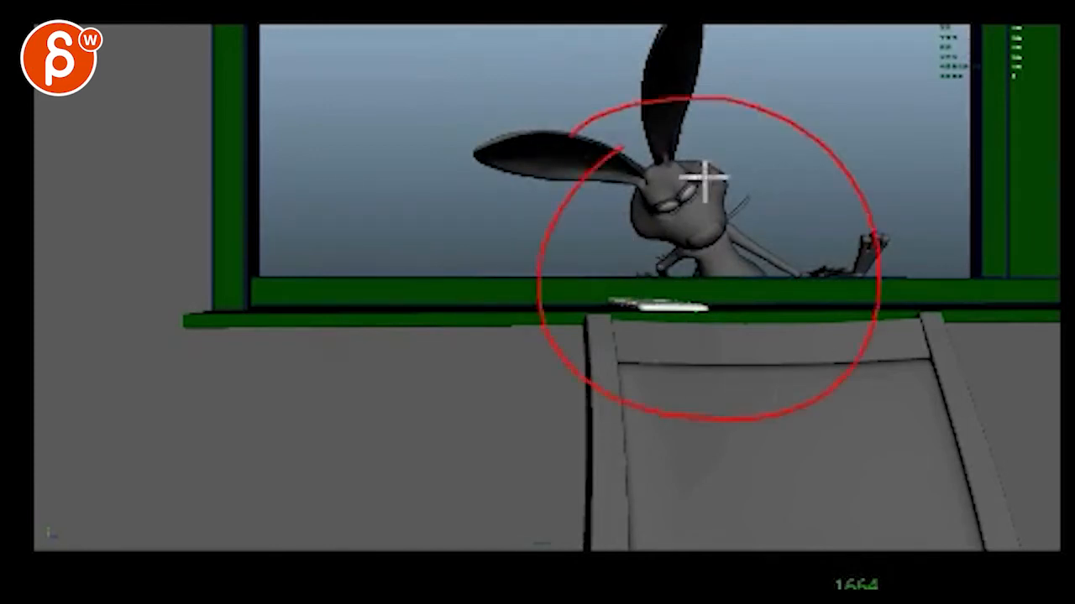
mouse_move(764, 479)
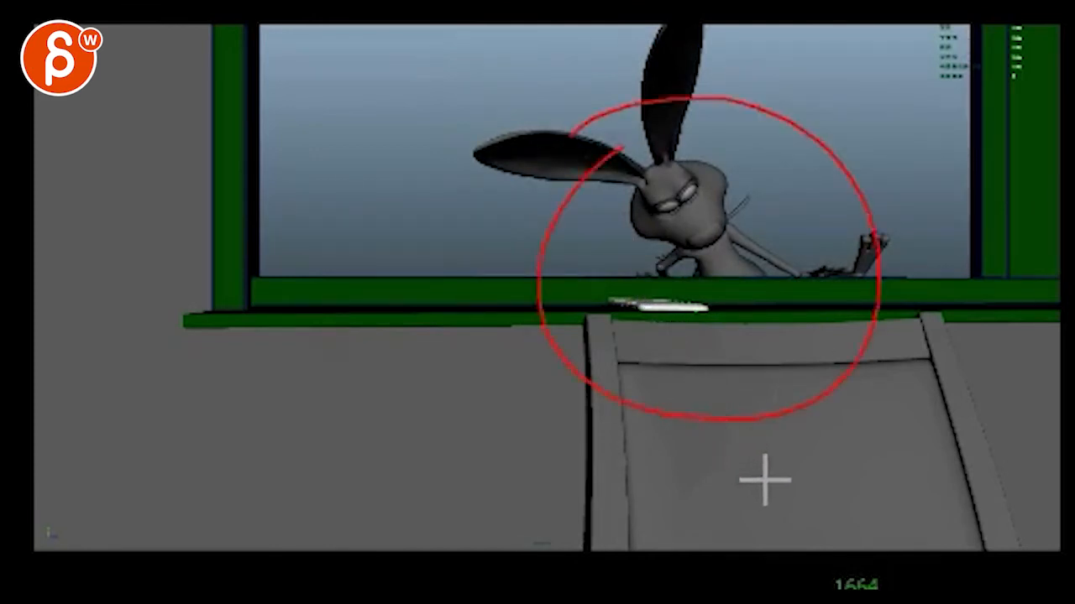
mouse_move(663, 403)
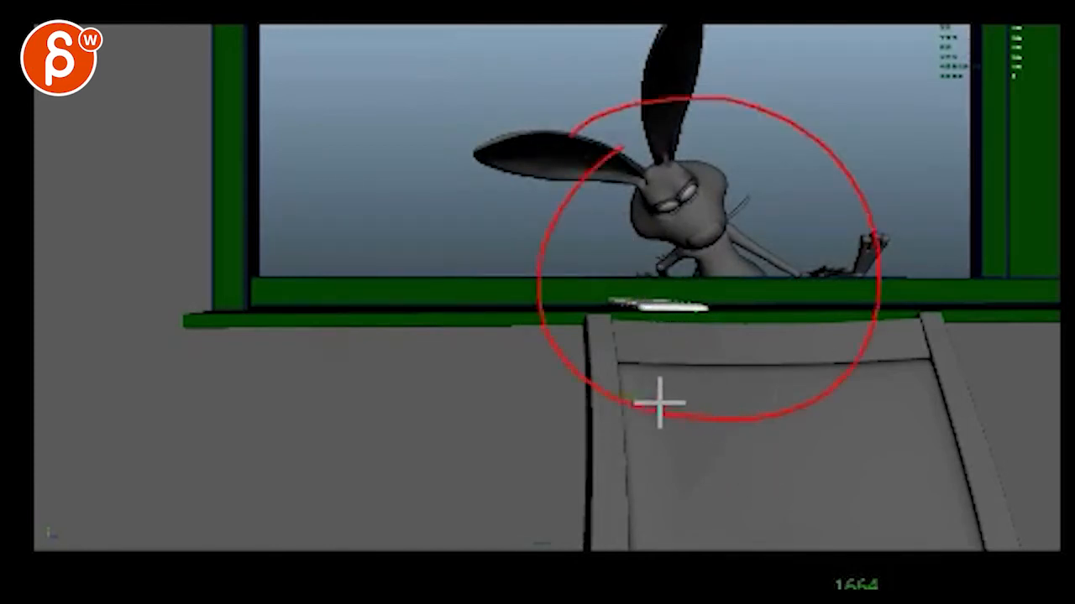